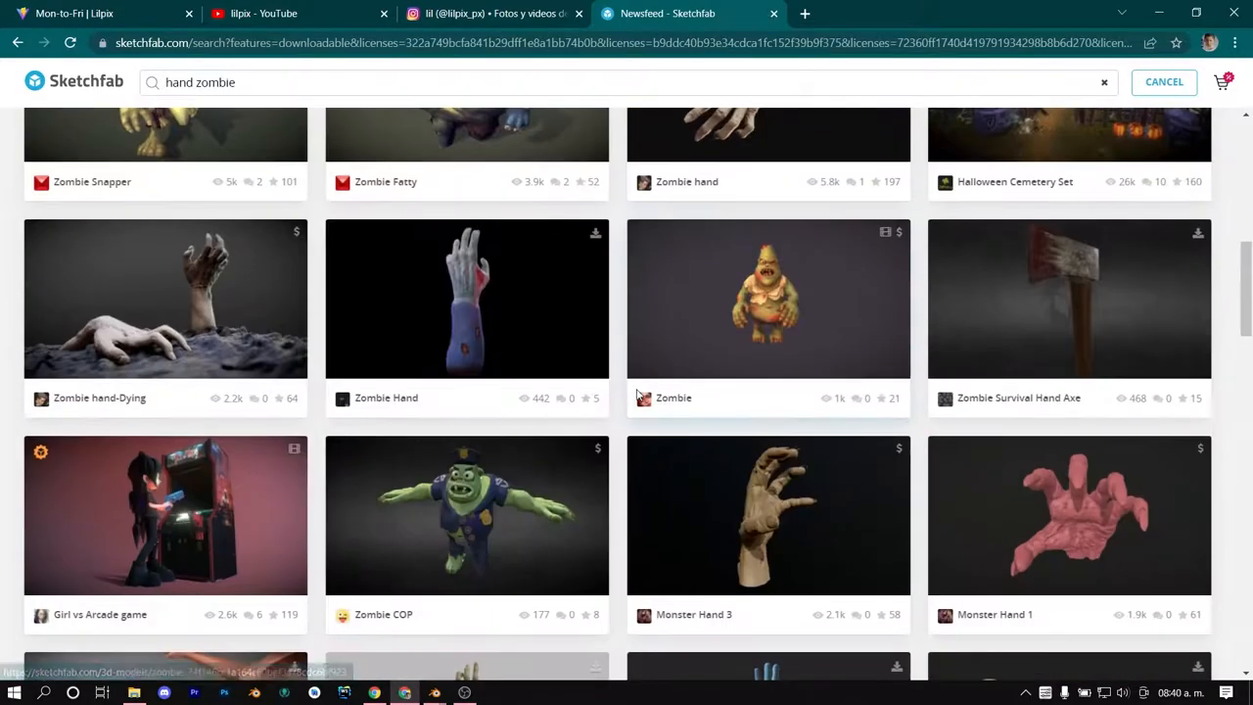
- Scroll the 'hand zombie' Sketchfab results and open a zombie hand model
scroll("down", 3)
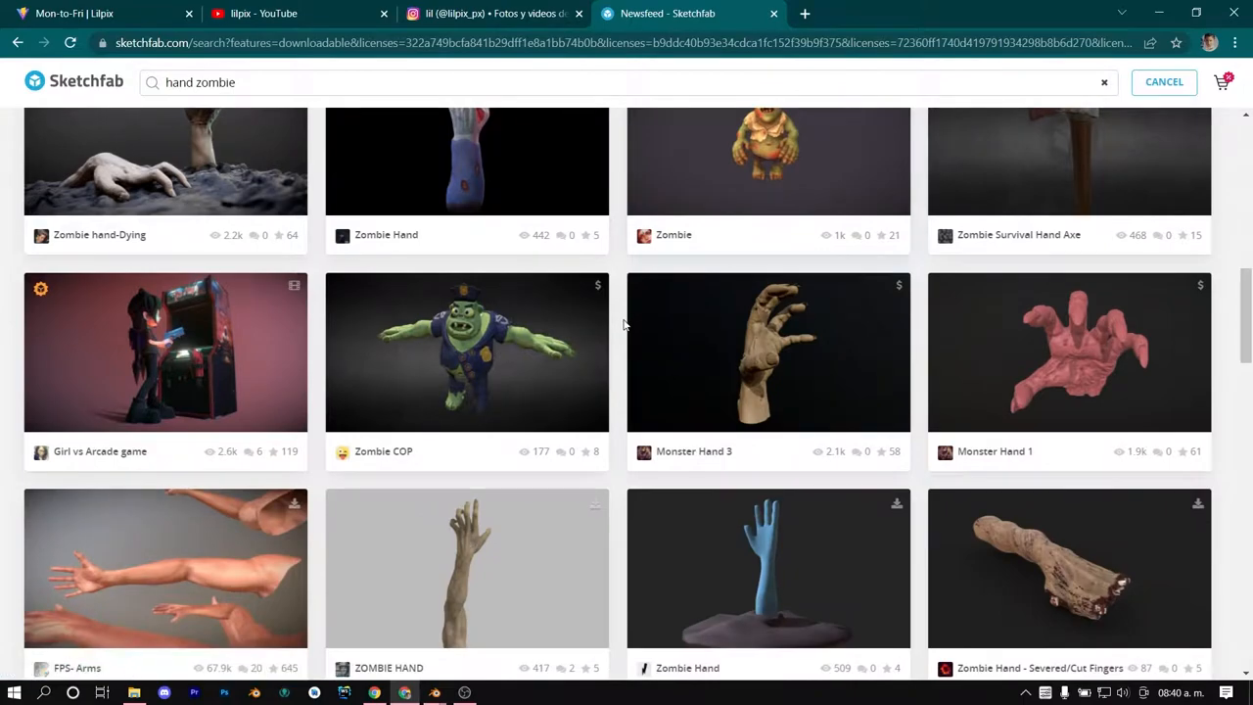
left_click(466, 568)
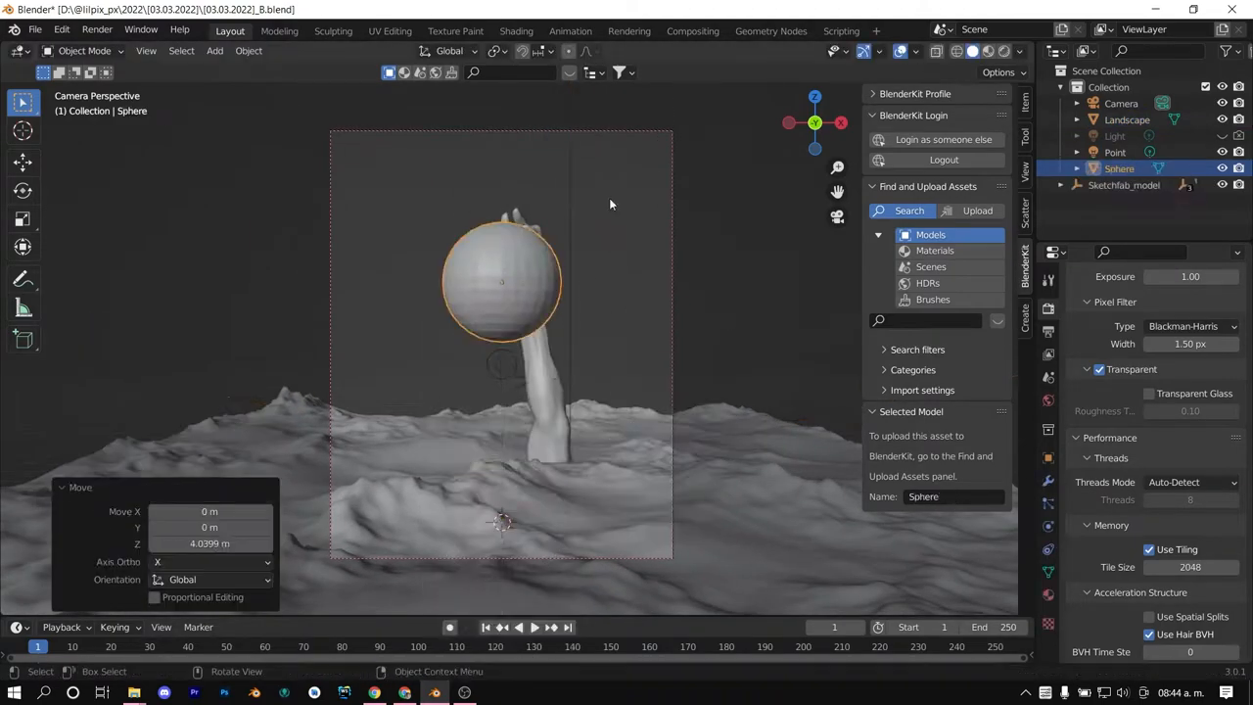
- Select the sphere to raise it about 4 m above the hand
left_click(934, 251)
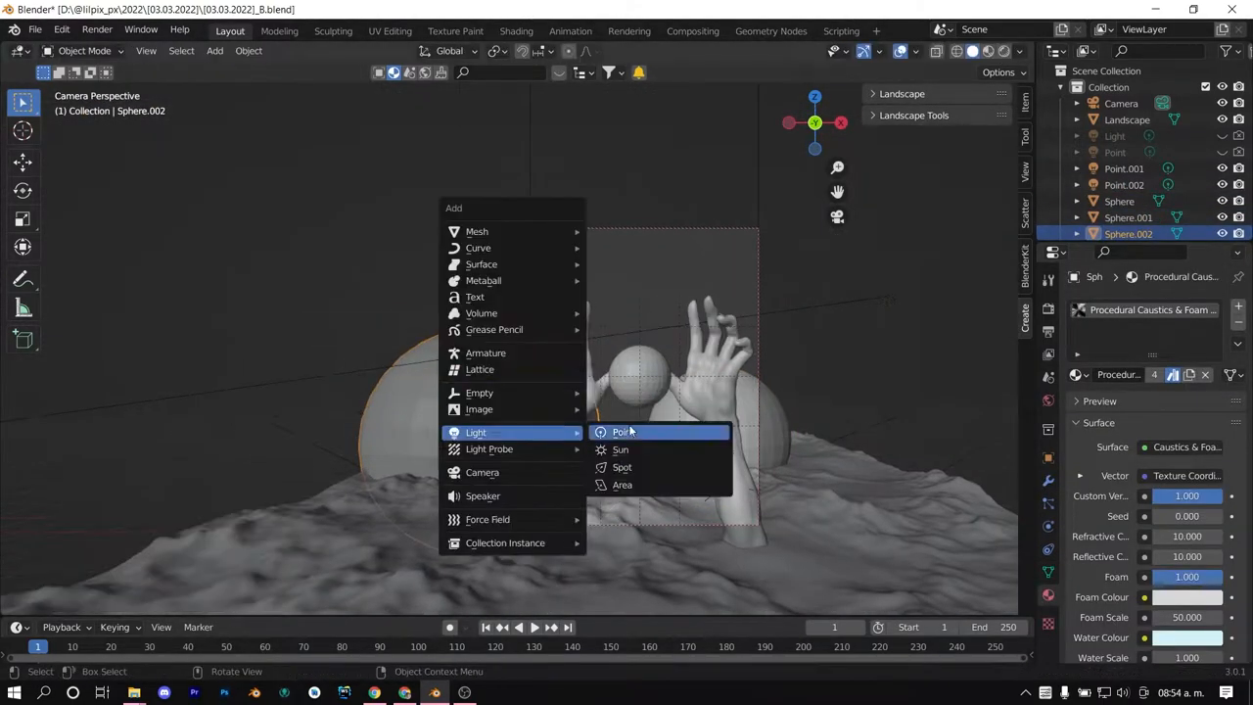
- Add a point light, then render the scene with F12
left_click(621, 432)
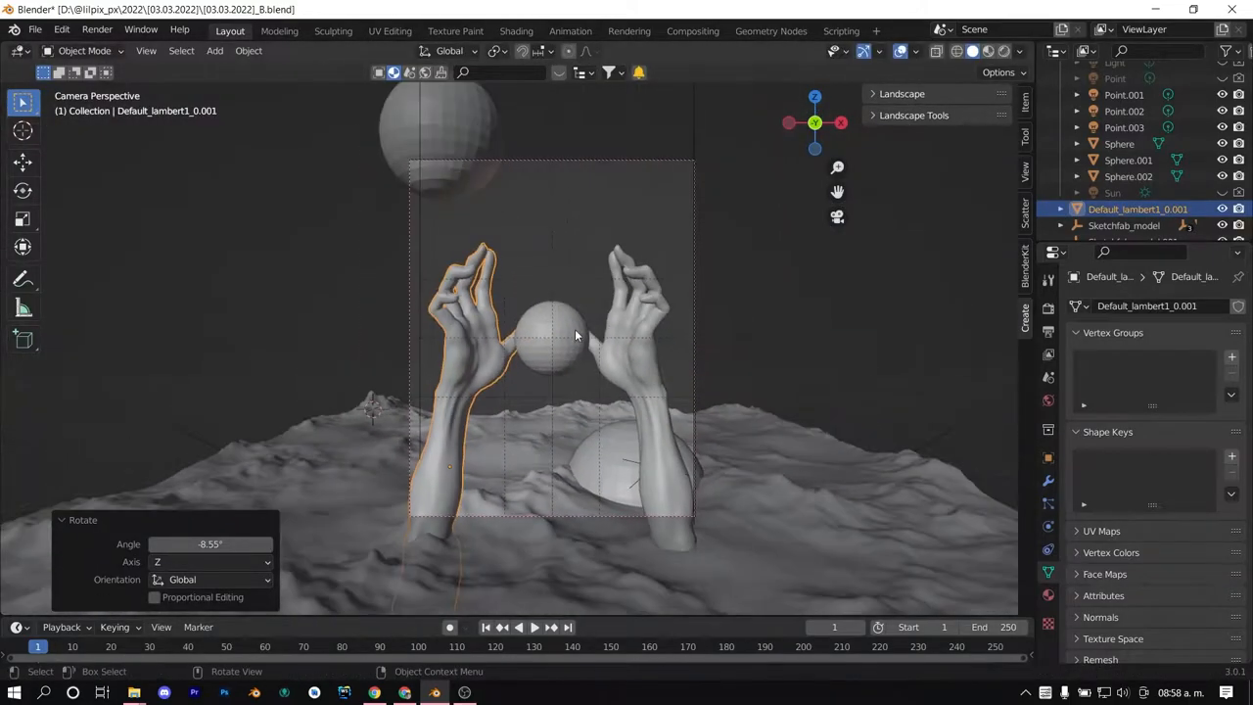
key("F12")
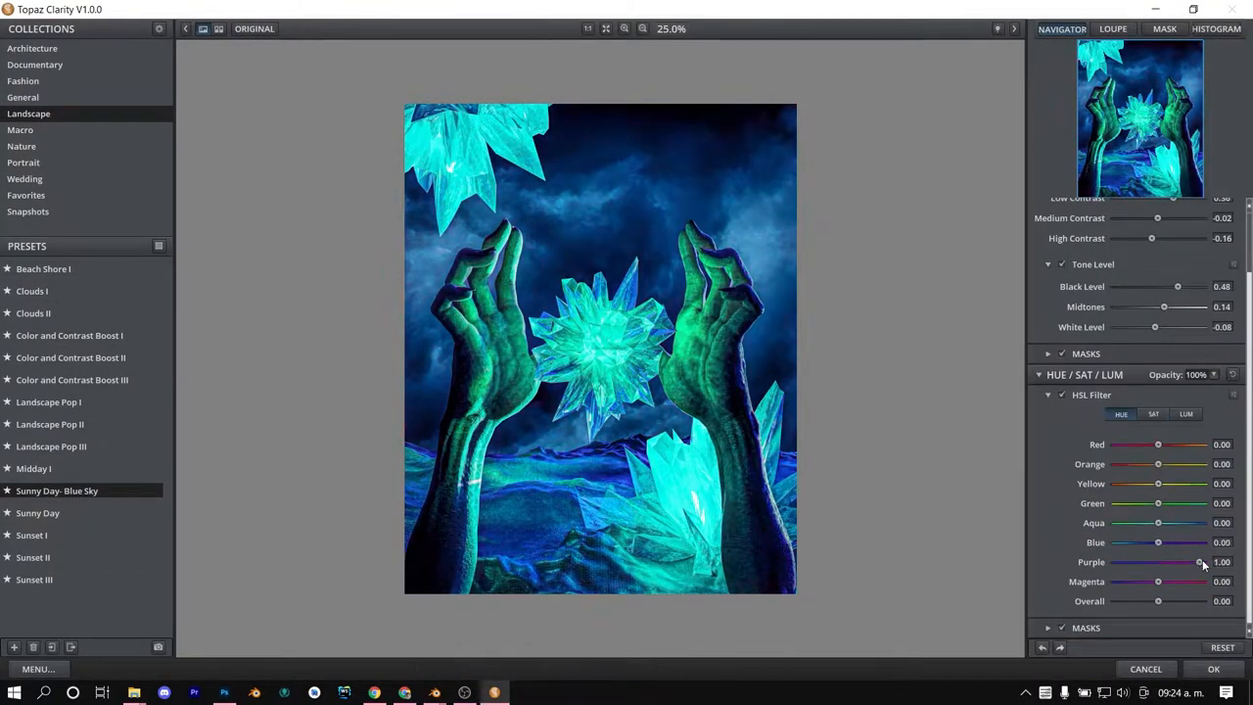
- Apply the Clarity color adjustments and preview the Bordes añadidos filter instead of Cuarteado
left_click(1185, 414)
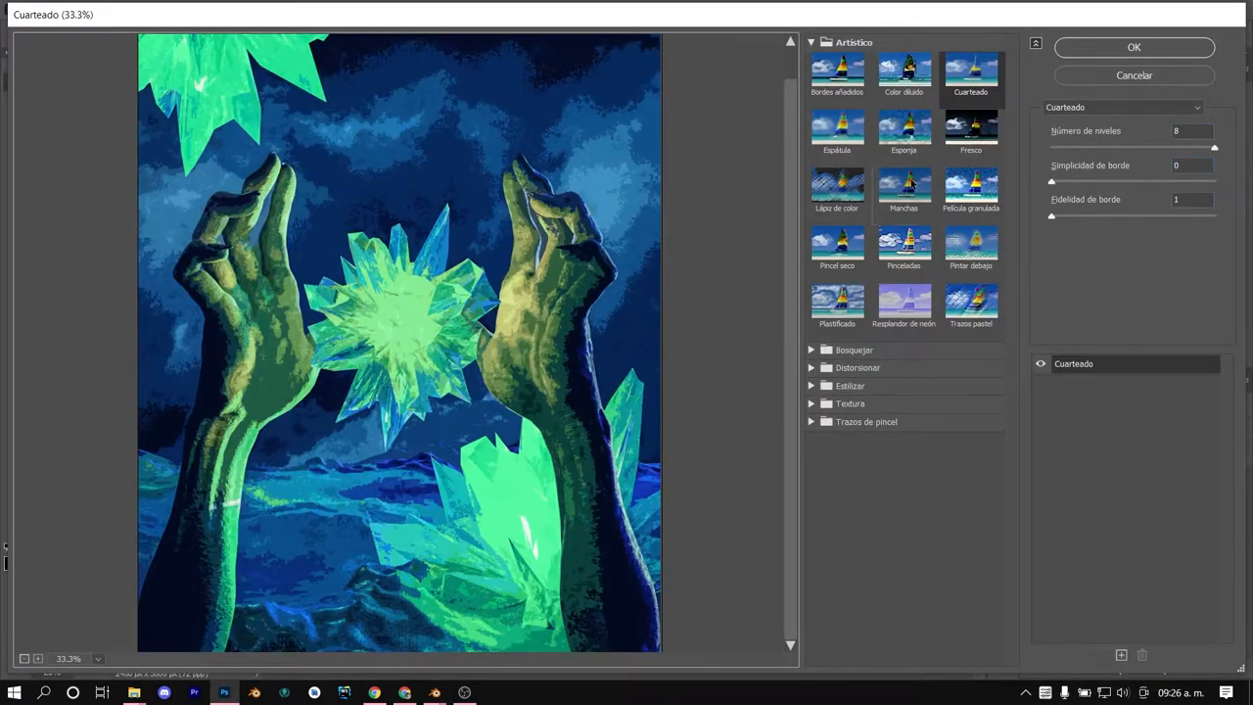
left_click(837, 73)
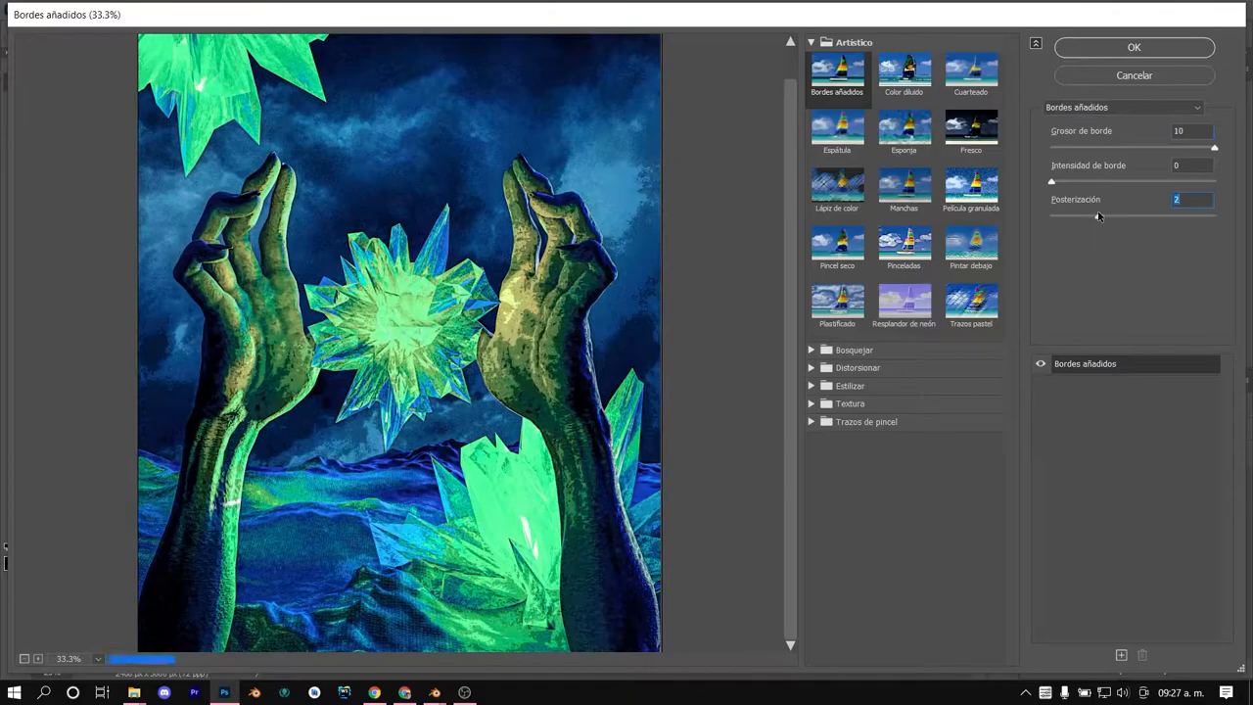